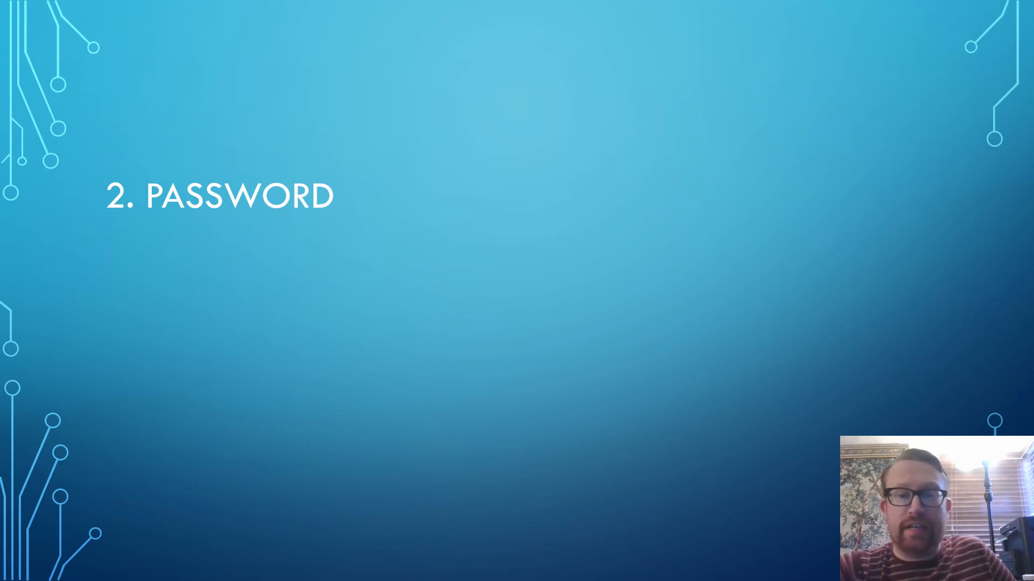
key(right)
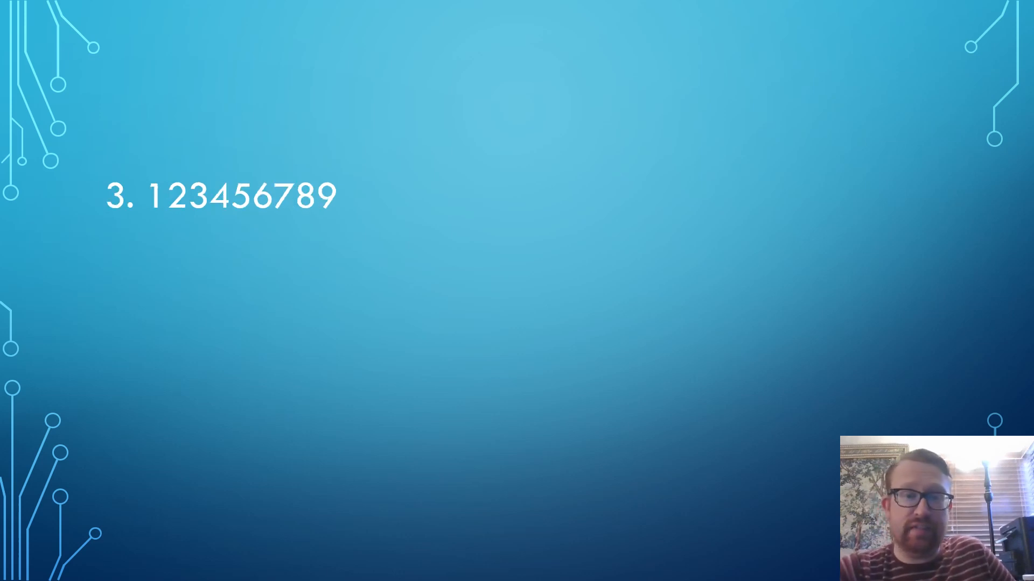